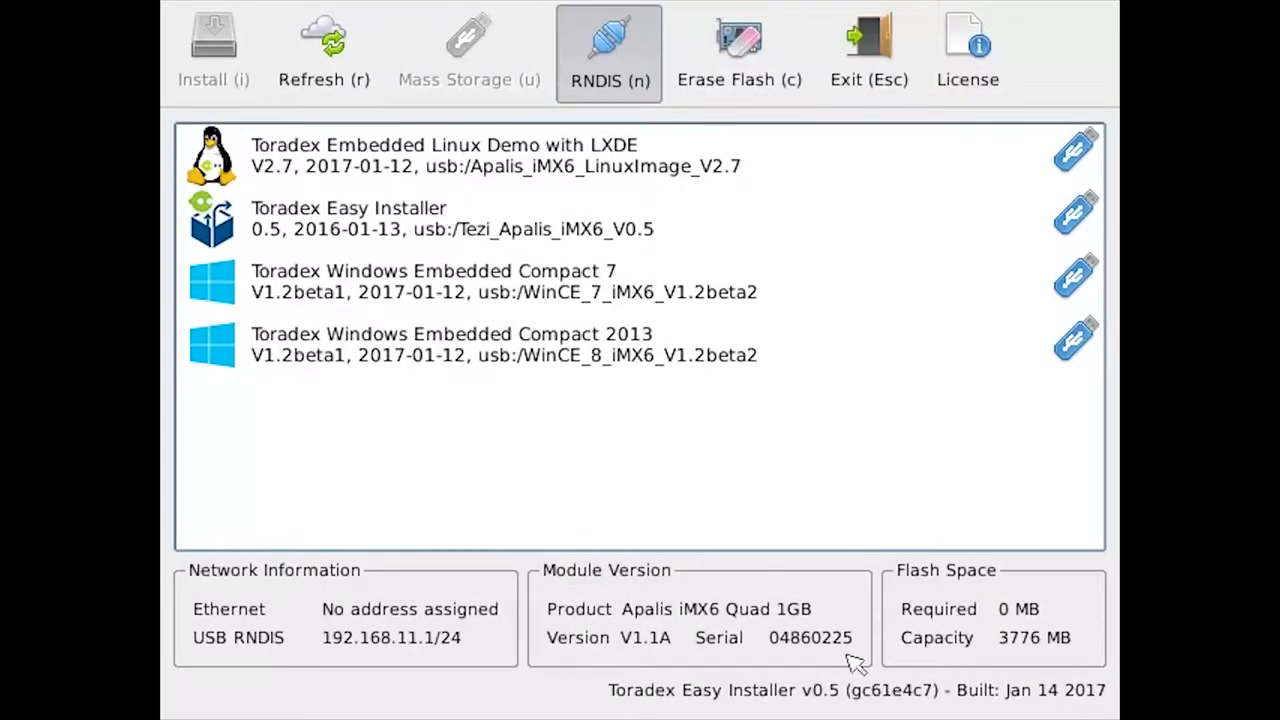
pyautogui.moveTo(484, 184)
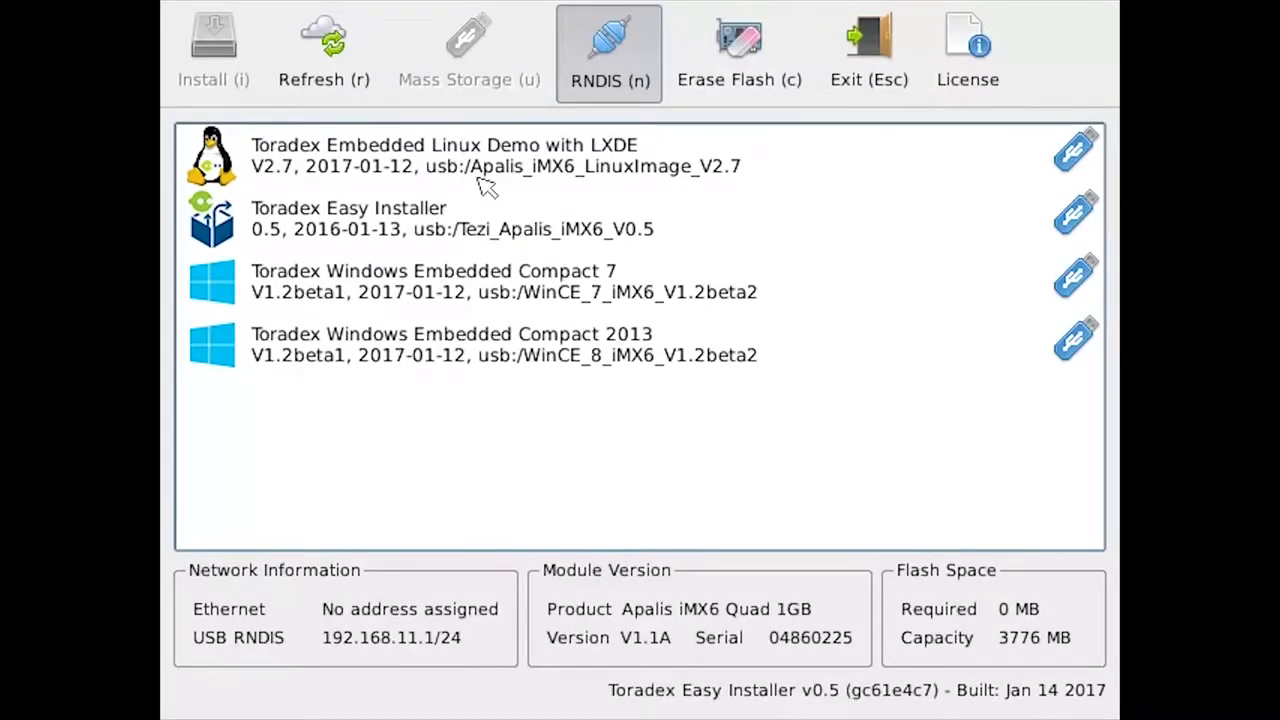
# - Select the Toradex Embedded Linux Demo with LXDE image (528 MB flash) and start Install
pyautogui.click(484, 156)
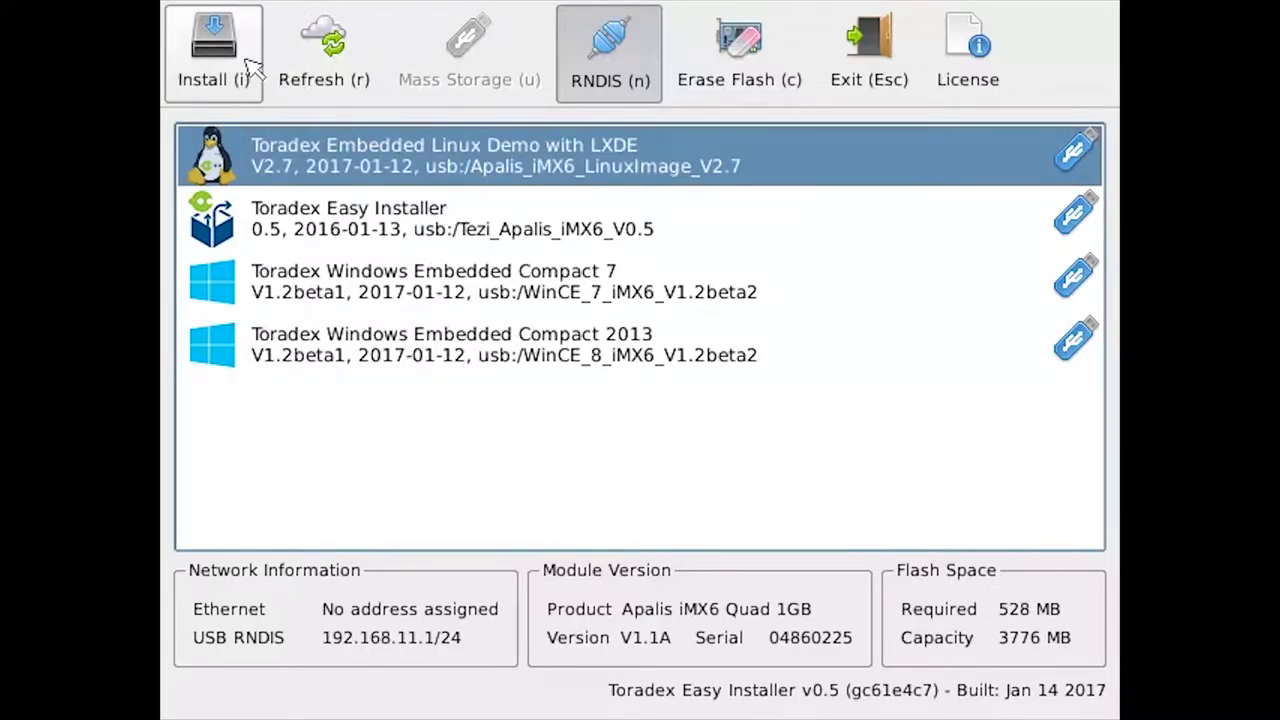
pyautogui.click(212, 44)
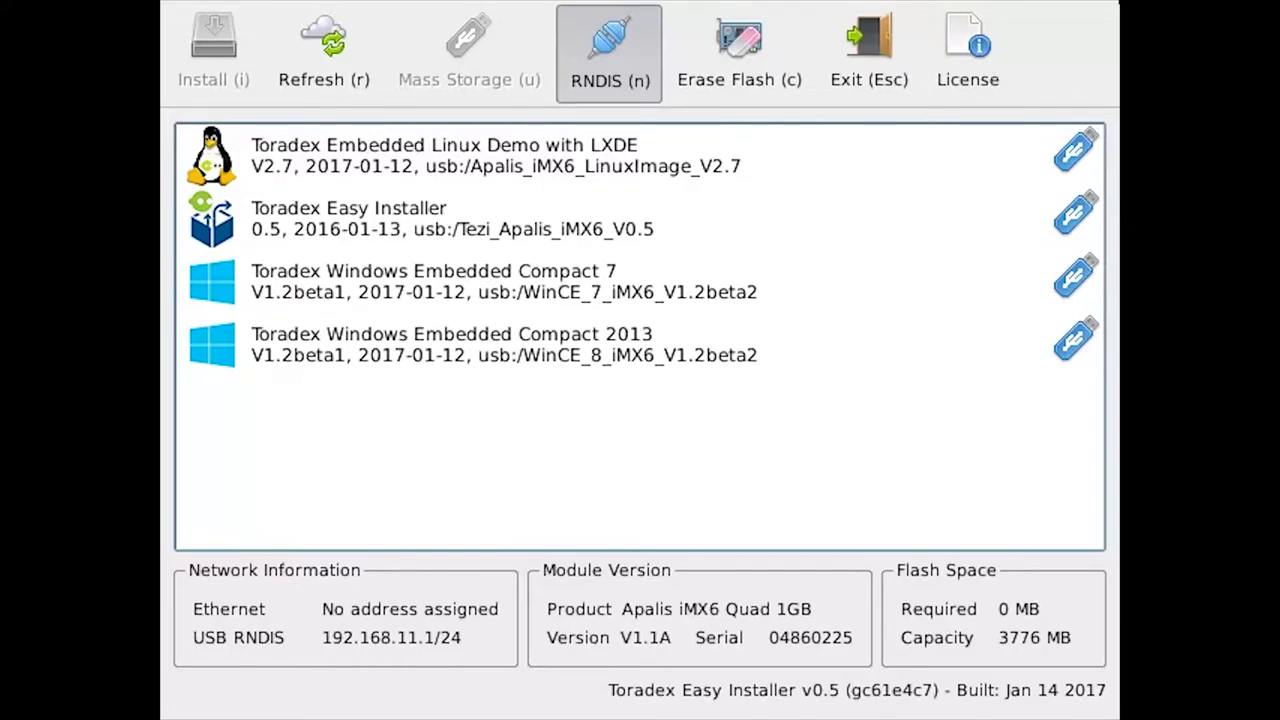
pyautogui.moveTo(584, 324)
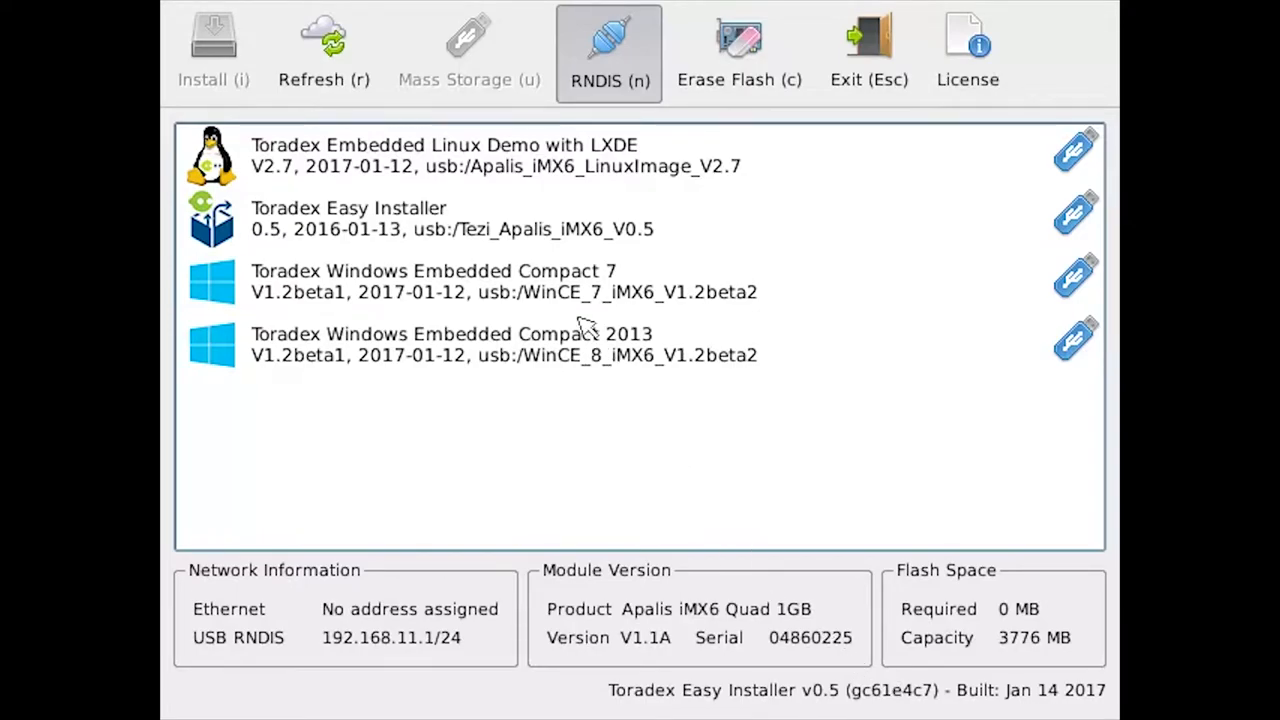
# - Install the Embedded Linux Demo with LXDE image and confirm overwriting the internal flash
pyautogui.click(480, 160)
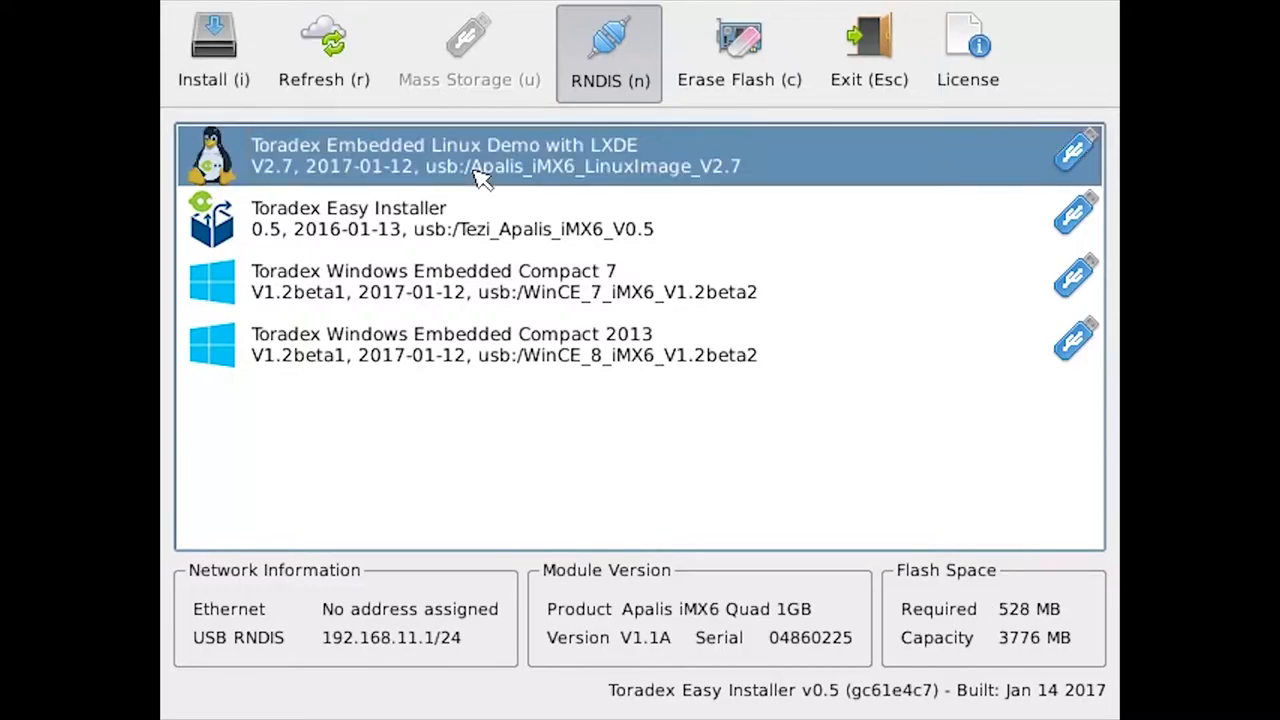
pyautogui.moveTo(364, 136)
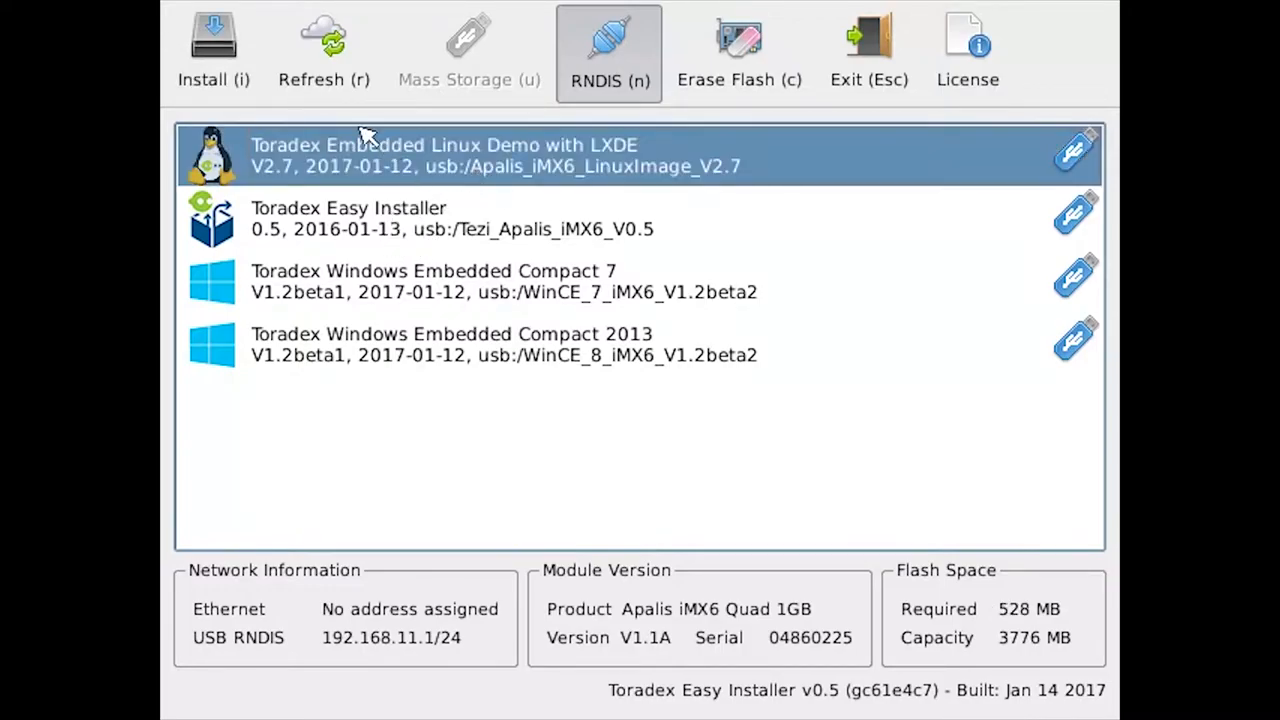
pyautogui.moveTo(240, 70)
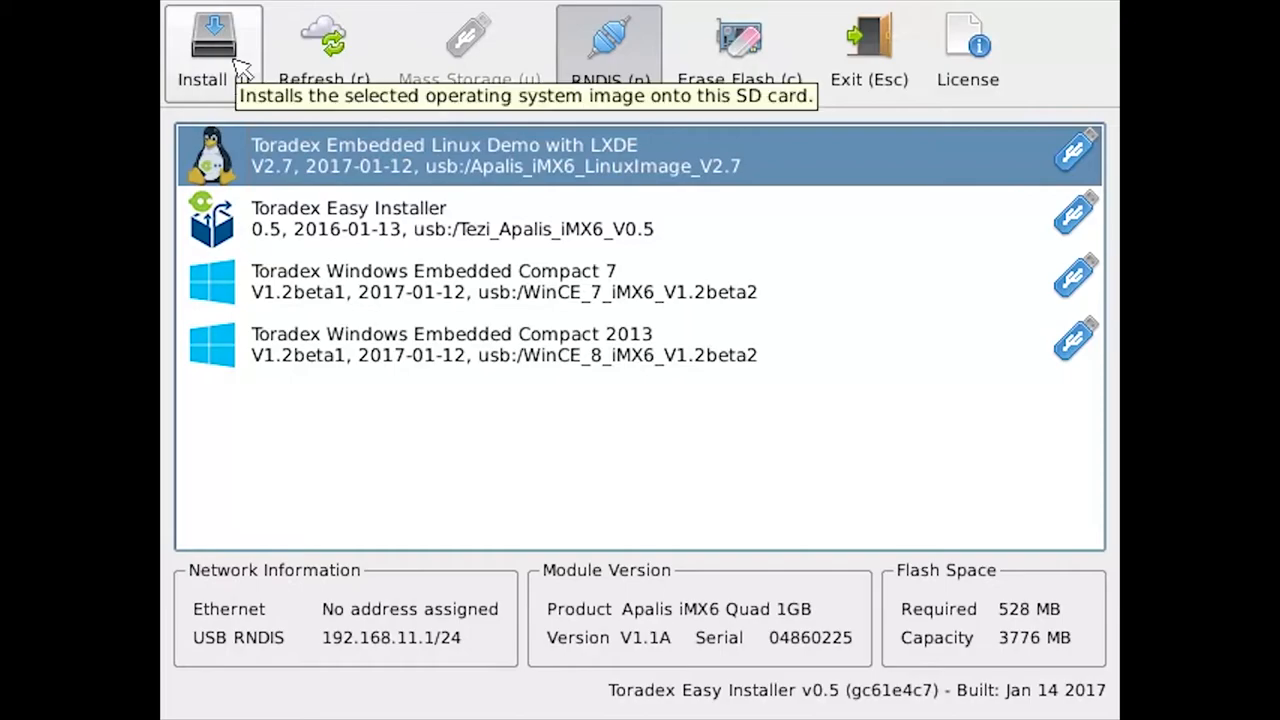
pyautogui.click(212, 44)
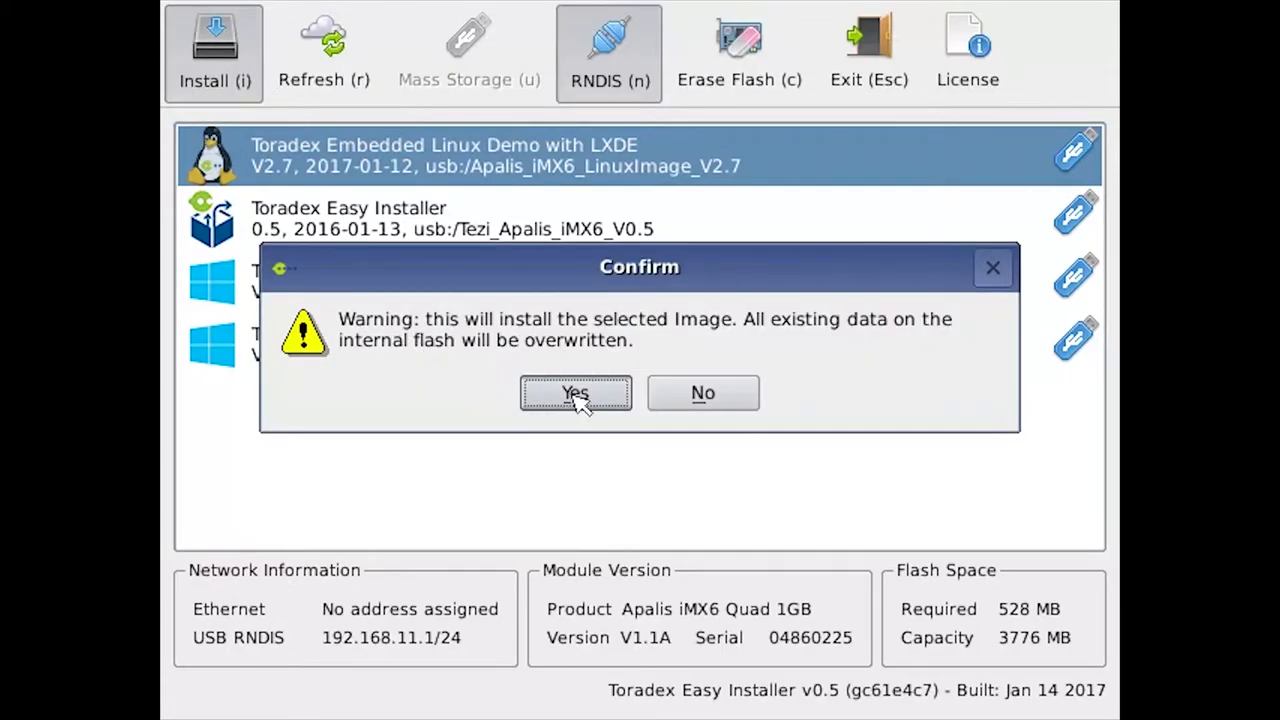
pyautogui.click(576, 392)
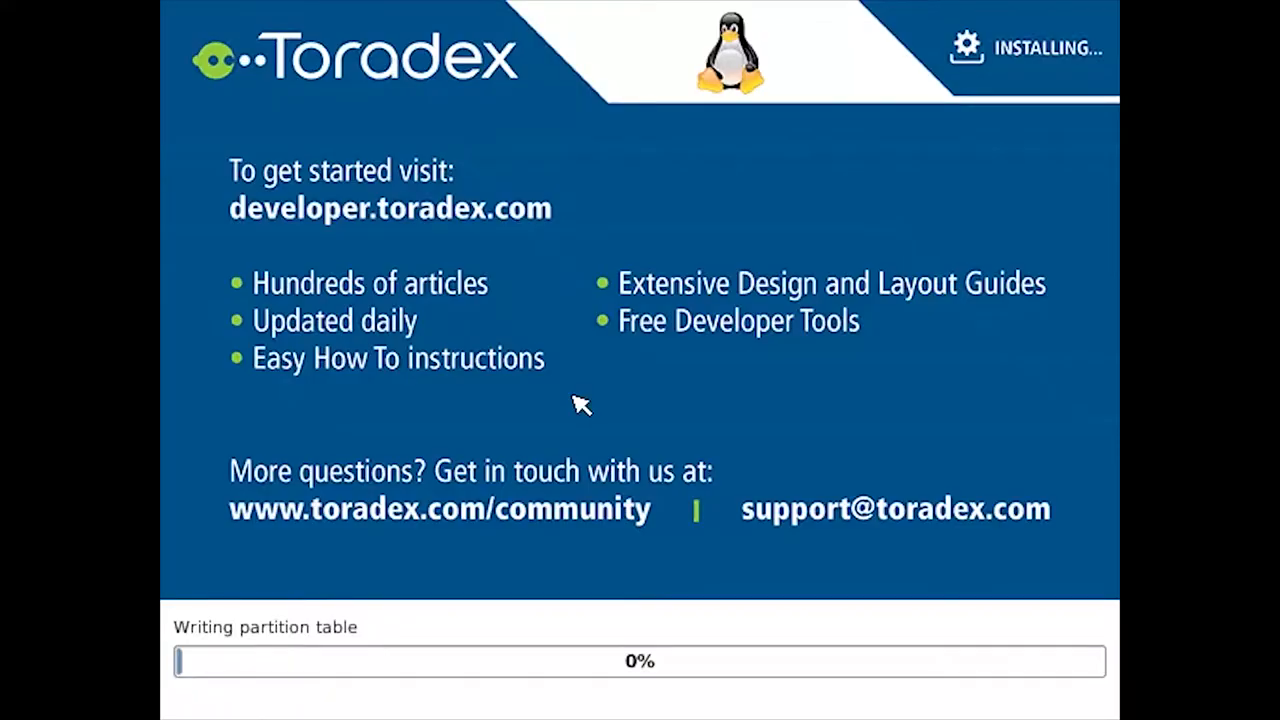